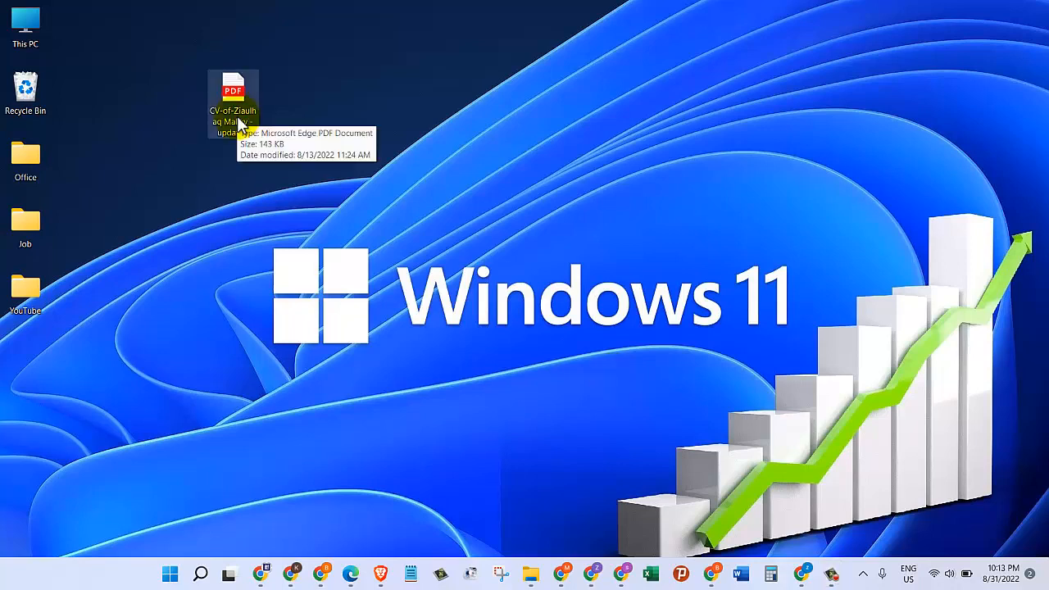
Show the Properties of the updated CV PDF on the desktop (type, location, size, dates)
{"action": "right_click", "coordinate": [232, 90]}
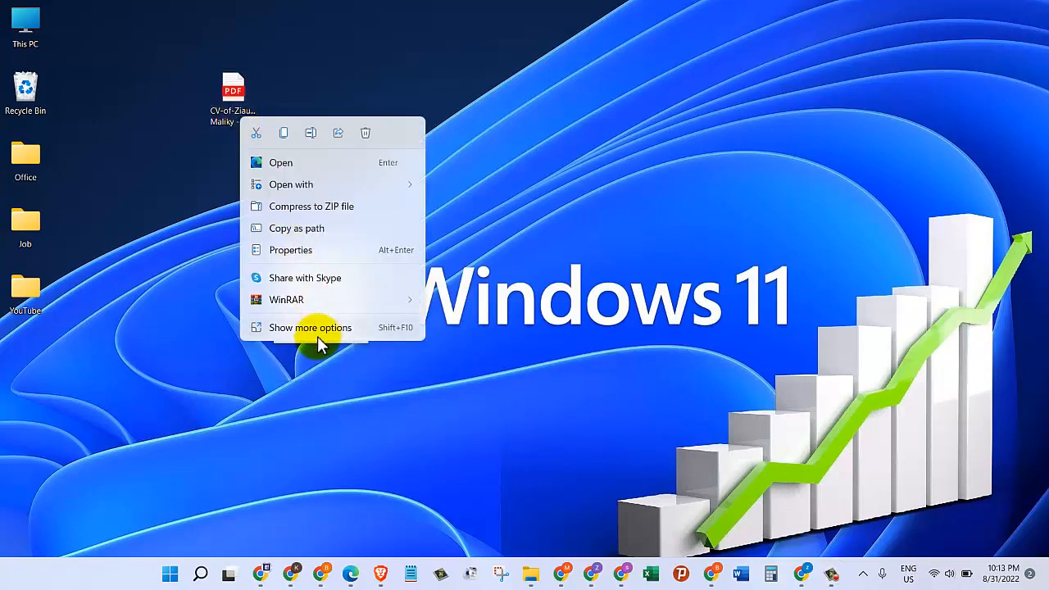
{"action": "mouse_move", "coordinate": [302, 335]}
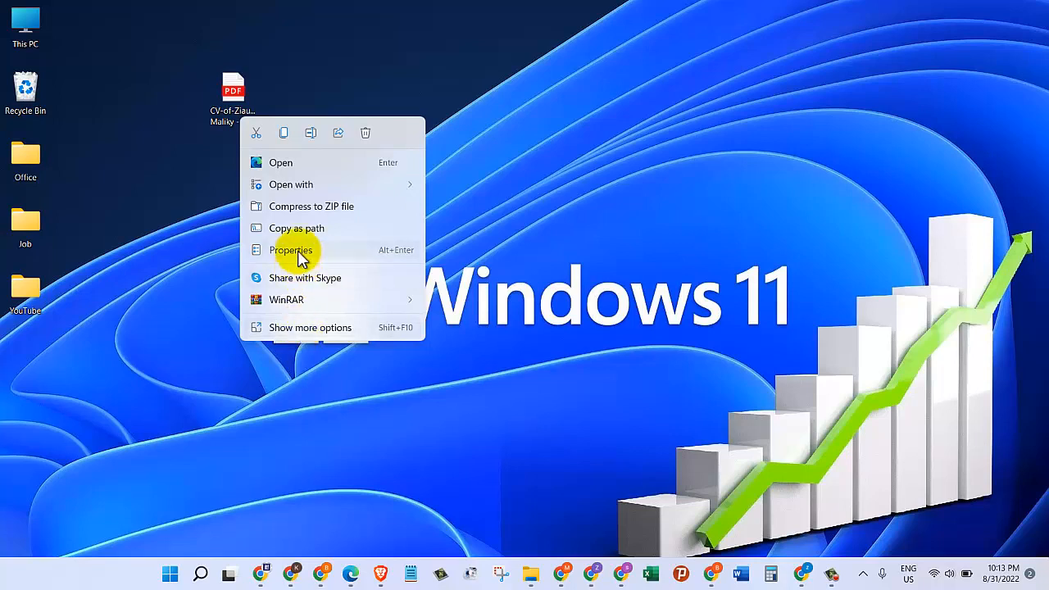
{"action": "left_click", "coordinate": [291, 249]}
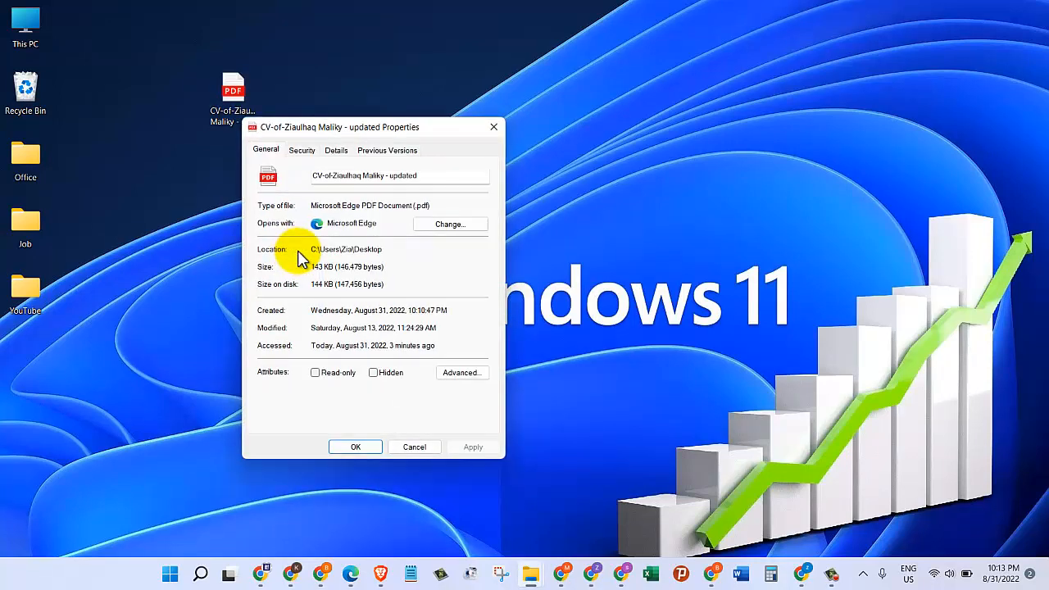
{"action": "mouse_move", "coordinate": [386, 217]}
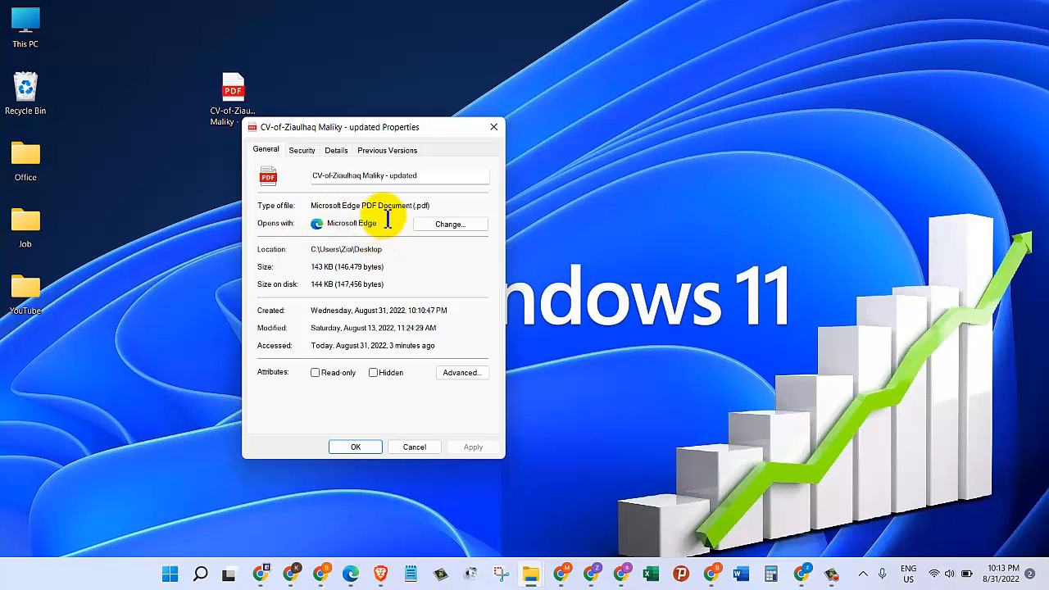
{"action": "mouse_move", "coordinate": [298, 190]}
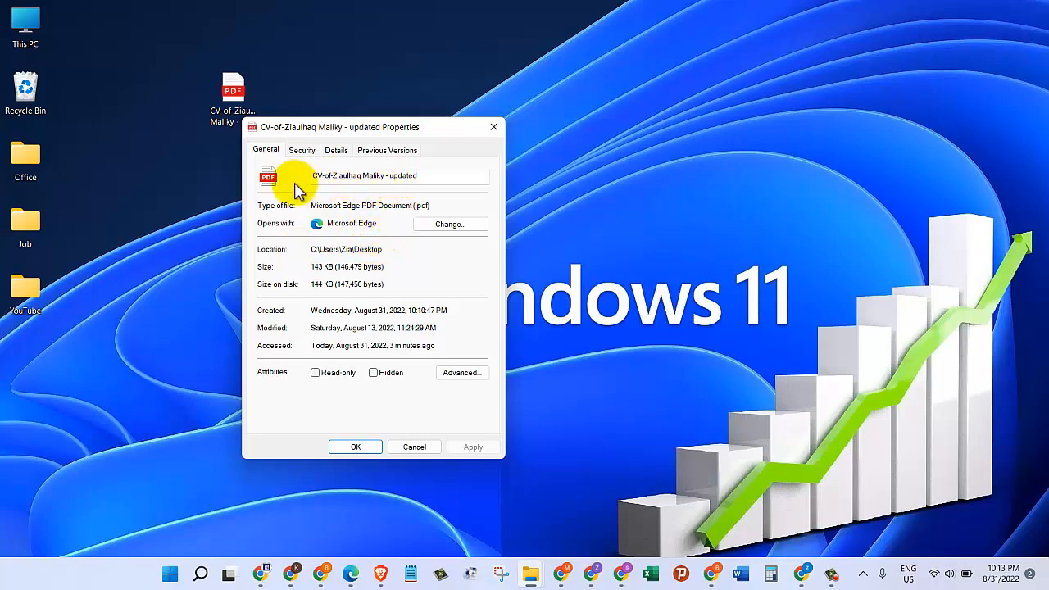
{"action": "mouse_move", "coordinate": [276, 223]}
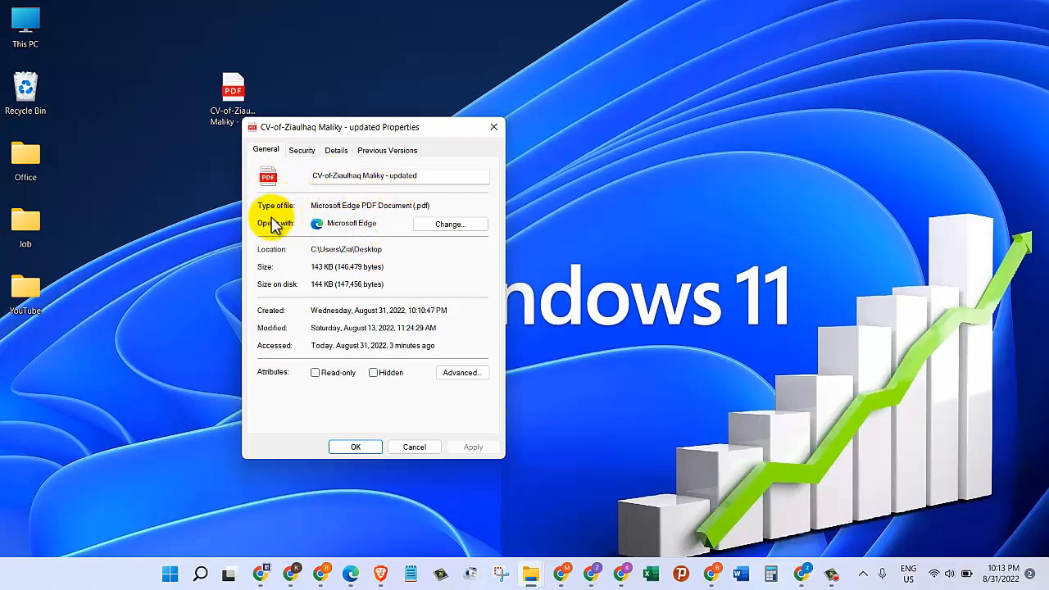
{"action": "mouse_move", "coordinate": [309, 219]}
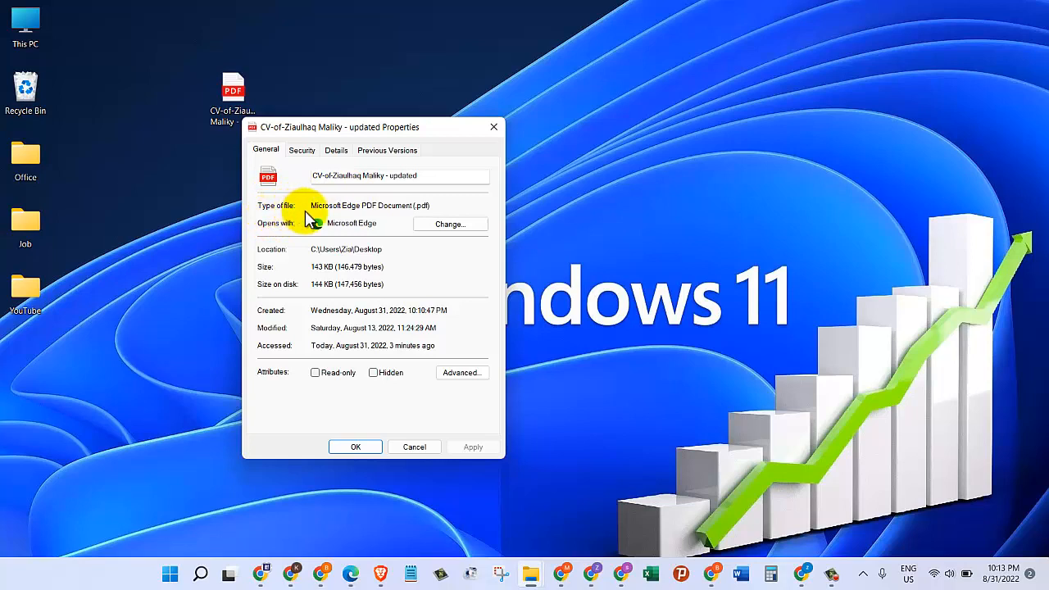
Open the CV PDF with another app, expanding More apps to pick Word
{"action": "right_click", "coordinate": [233, 90]}
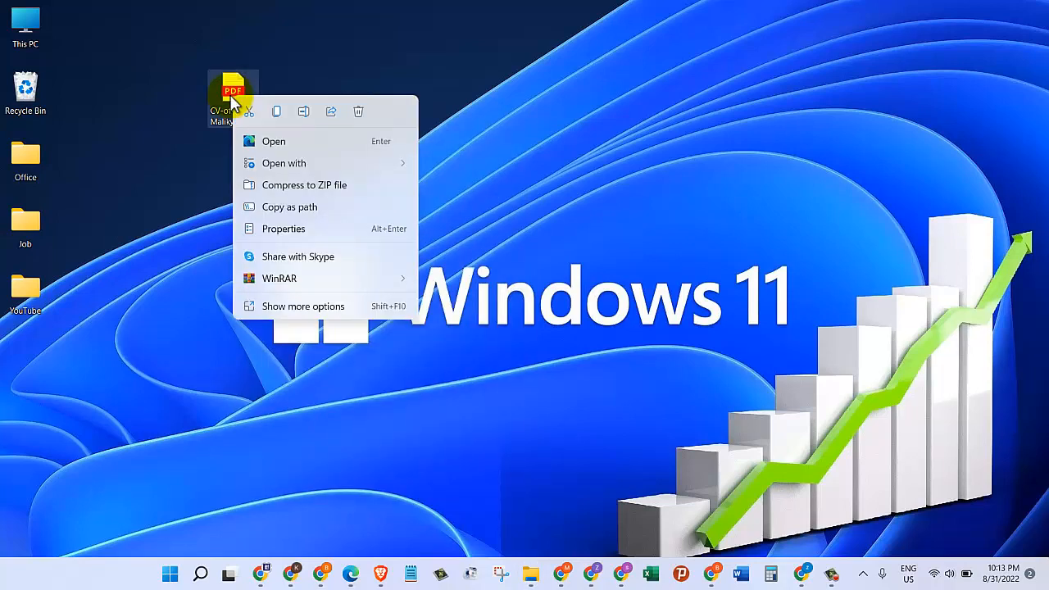
{"action": "mouse_move", "coordinate": [301, 169]}
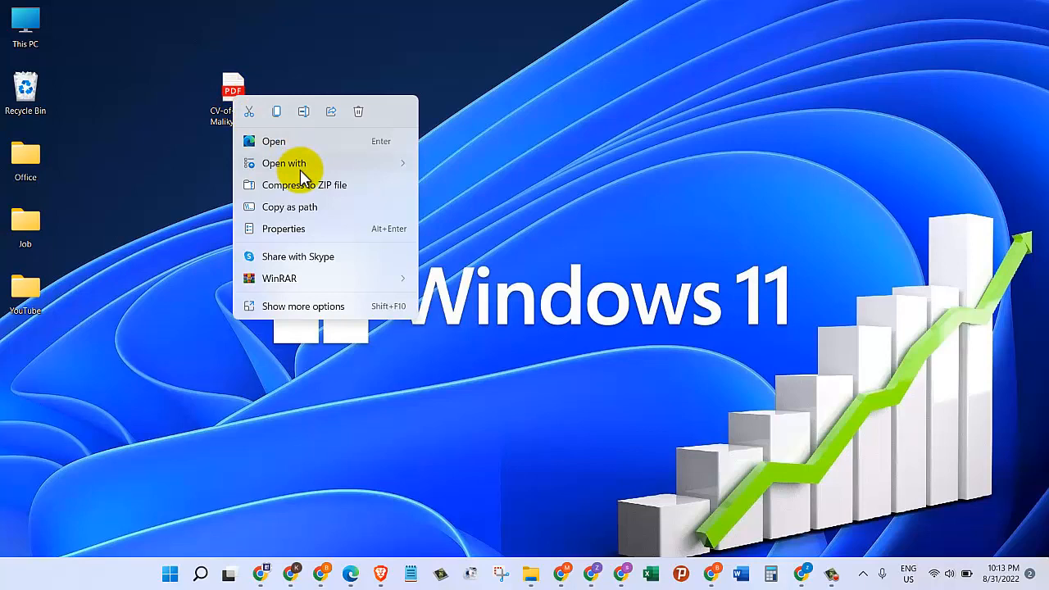
{"action": "left_click", "coordinate": [284, 164]}
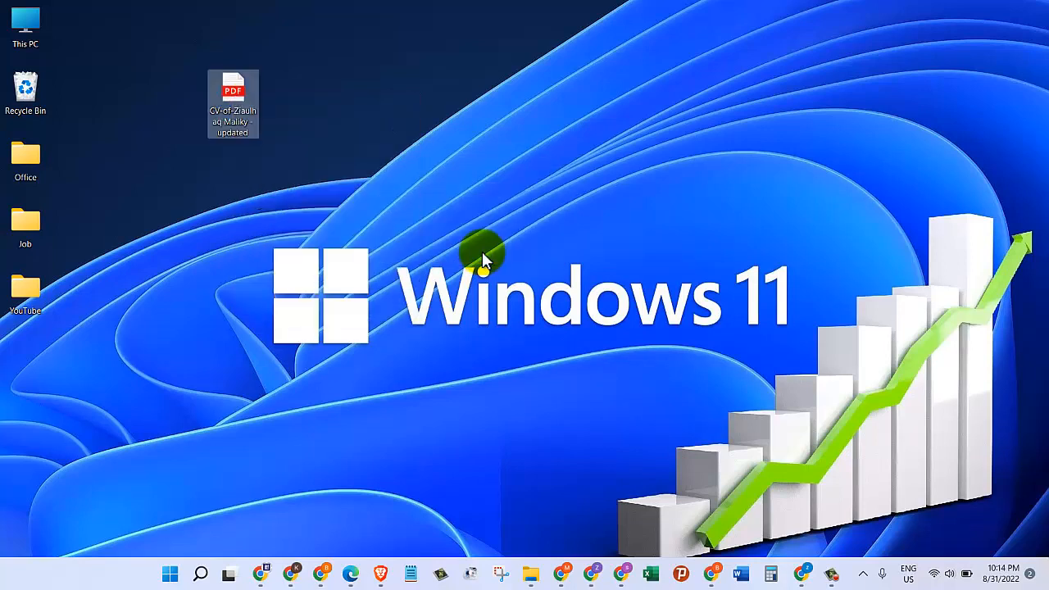
{"action": "double_click", "coordinate": [233, 90]}
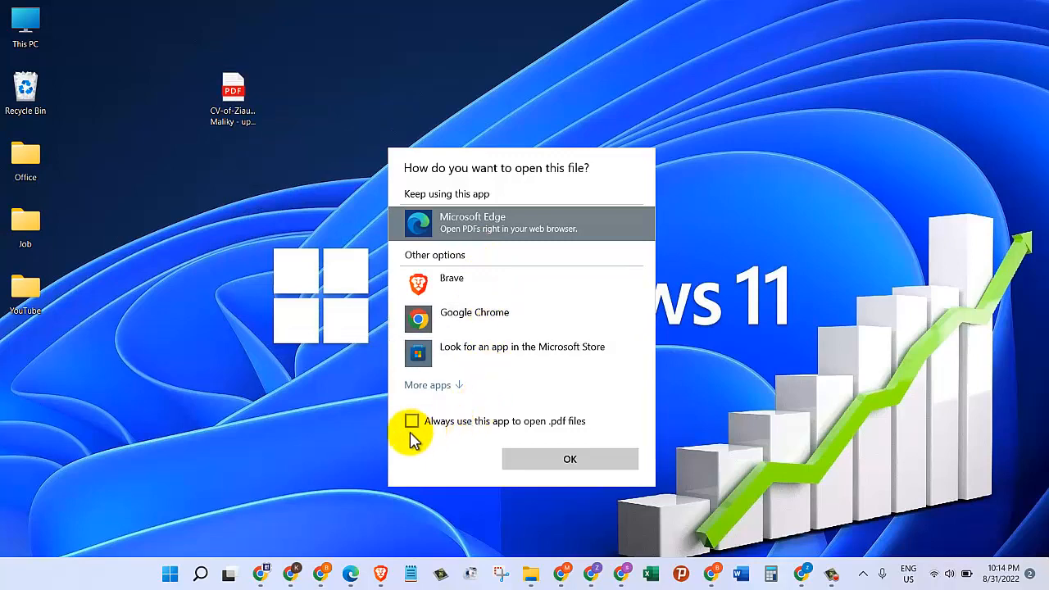
{"action": "mouse_move", "coordinate": [433, 394]}
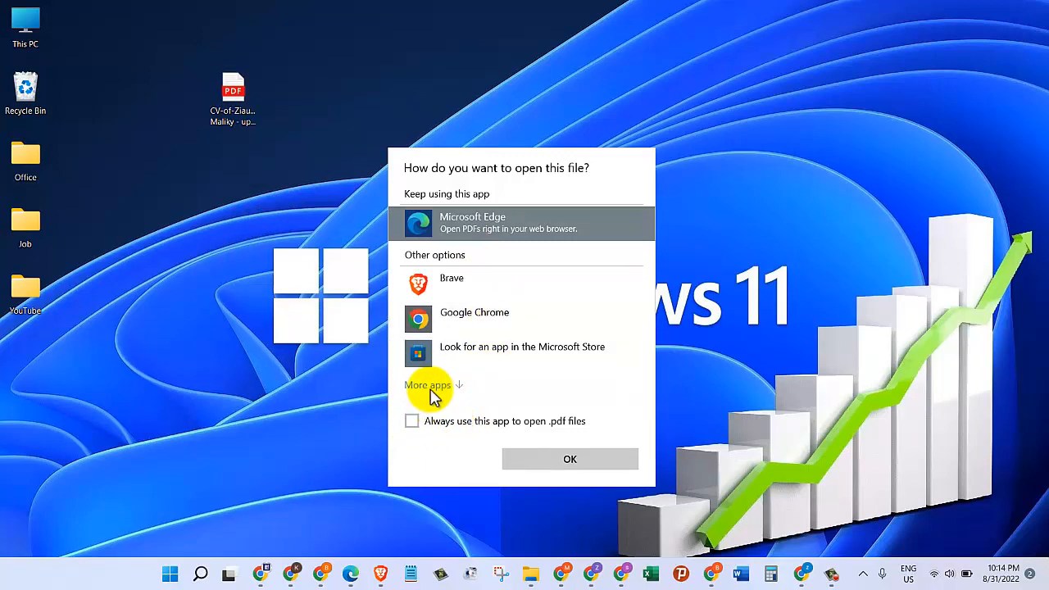
{"action": "left_click", "coordinate": [427, 384]}
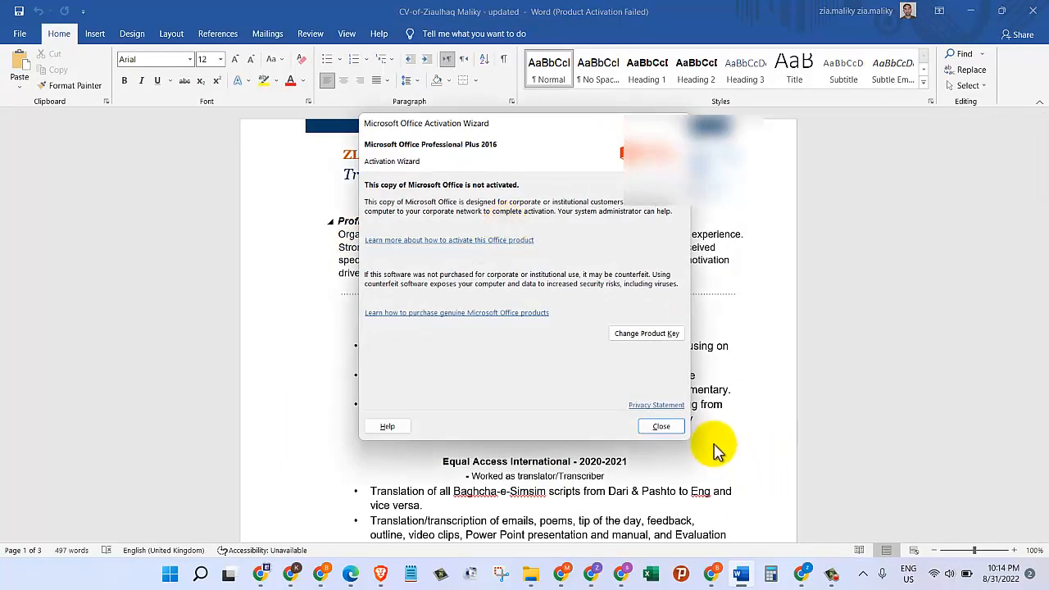
Close the Office Activation Wizard and place the cursor in The Guardian job description
{"action": "left_click", "coordinate": [661, 427]}
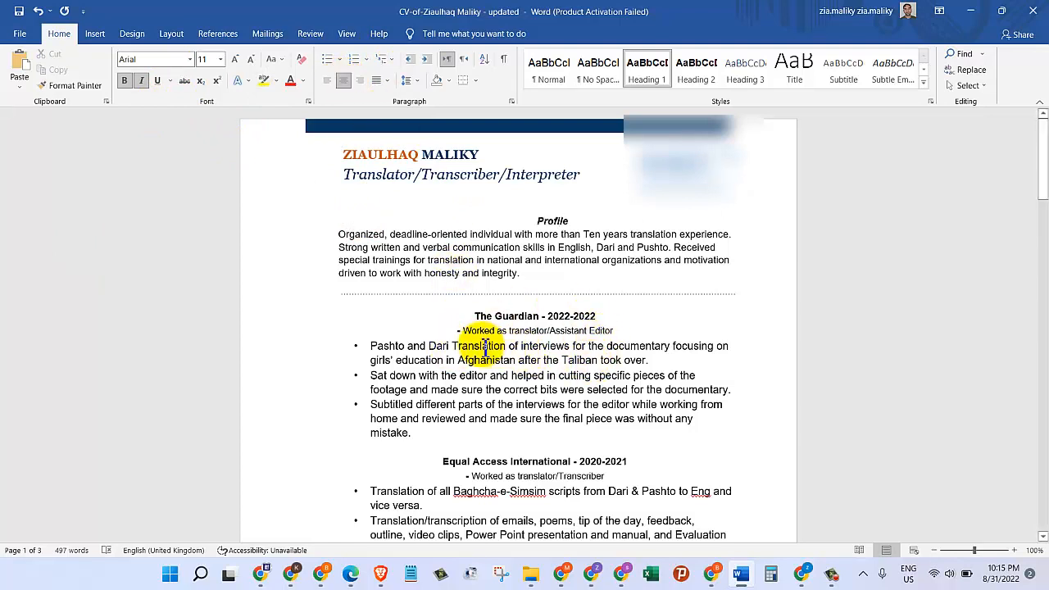
{"action": "left_click", "coordinate": [443, 308]}
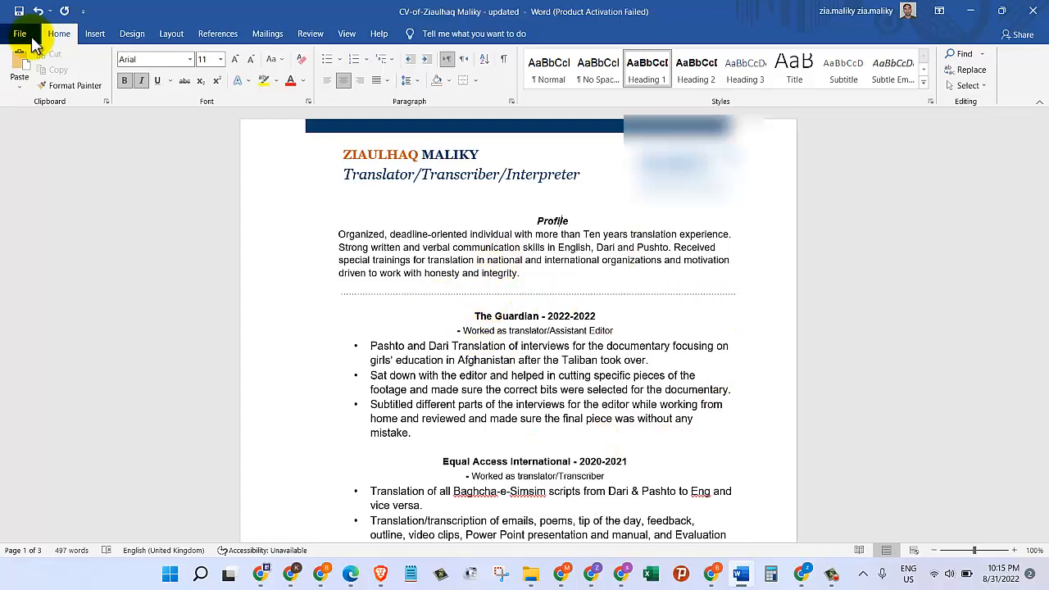
Save the CV as a PDF on the Desktop with 'v2' added to the file name
{"action": "left_click", "coordinate": [18, 11]}
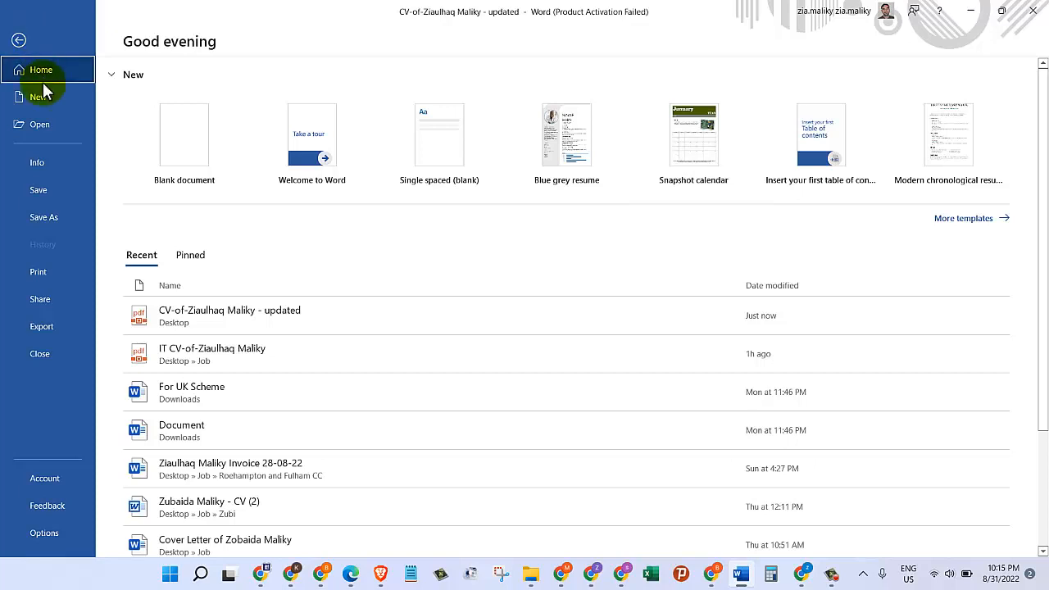
{"action": "left_click", "coordinate": [43, 216]}
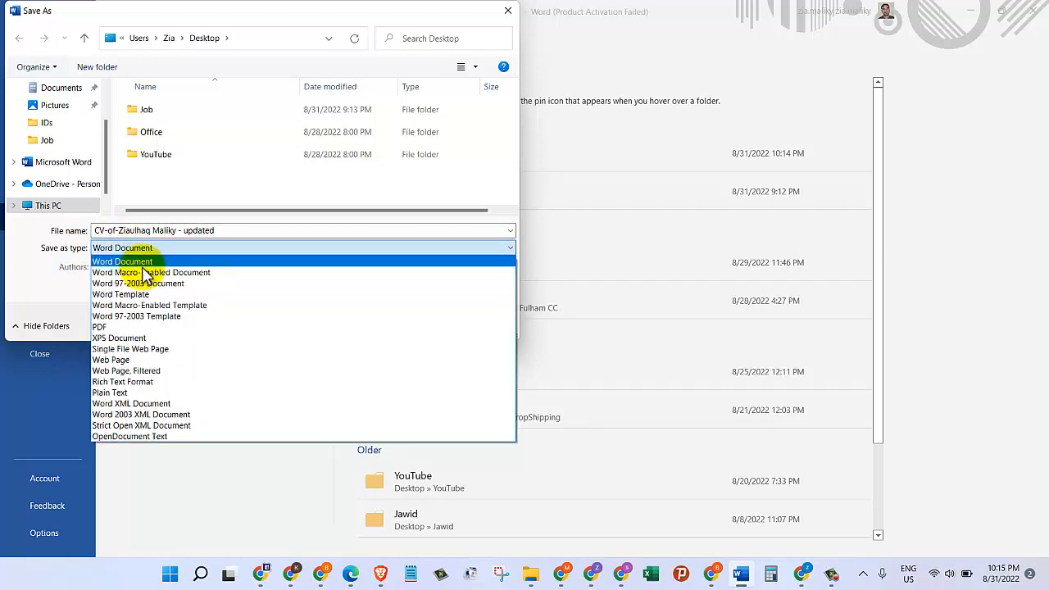
{"action": "mouse_move", "coordinate": [122, 331]}
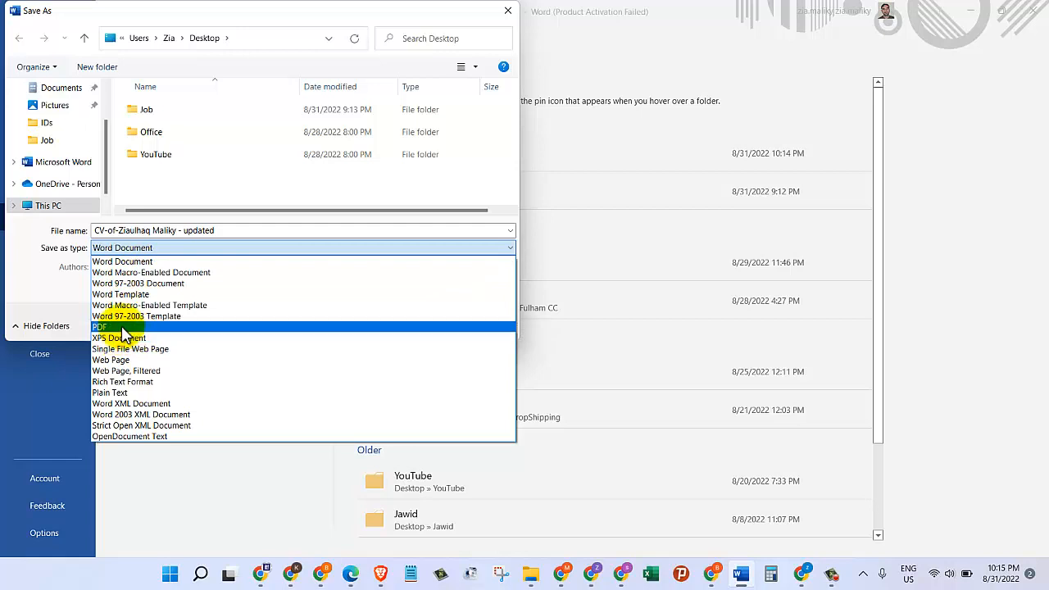
{"action": "left_click", "coordinate": [100, 326]}
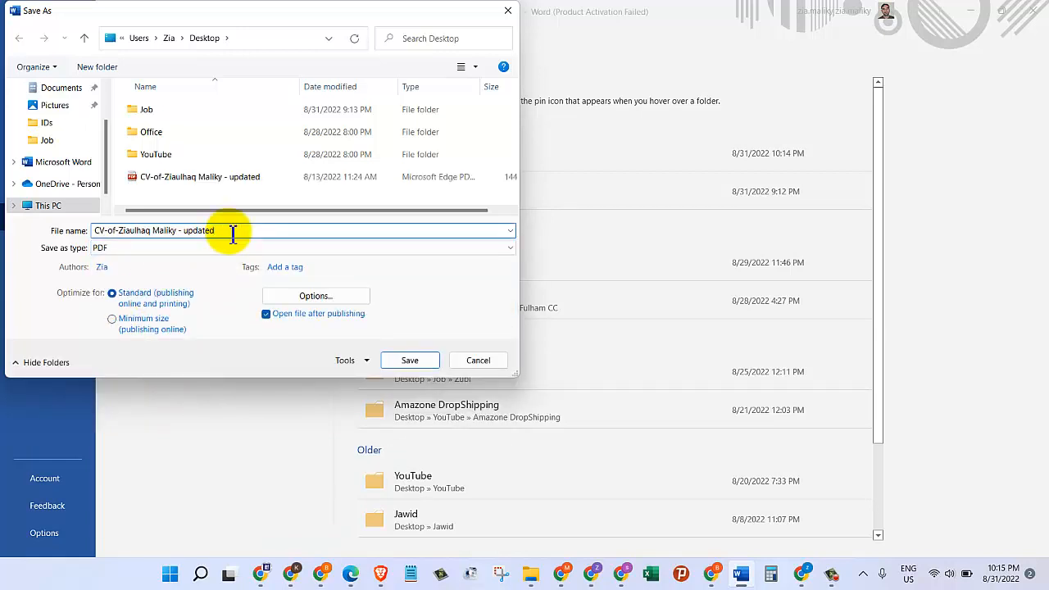
{"action": "type", "text": "v"}
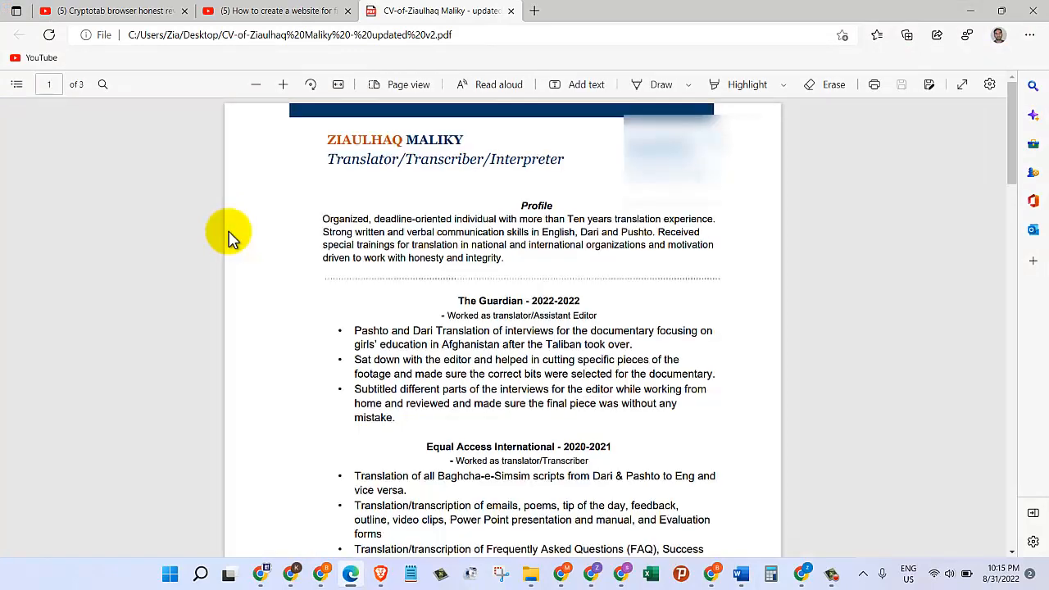
{"action": "mouse_move", "coordinate": [434, 203]}
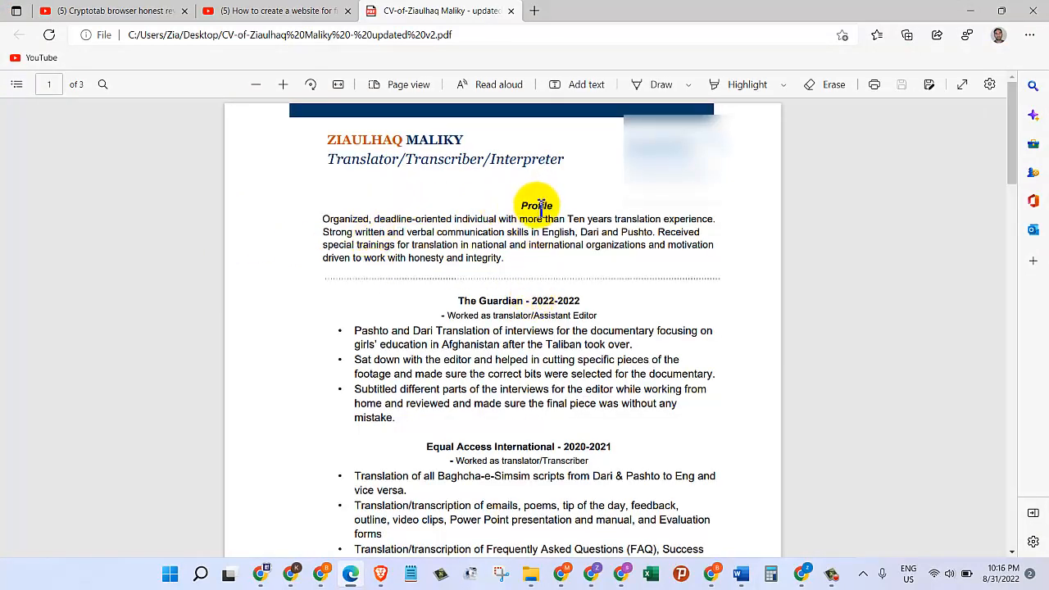
Review the exported CV PDF in Edge before closing the window
{"action": "double_click", "coordinate": [534, 206]}
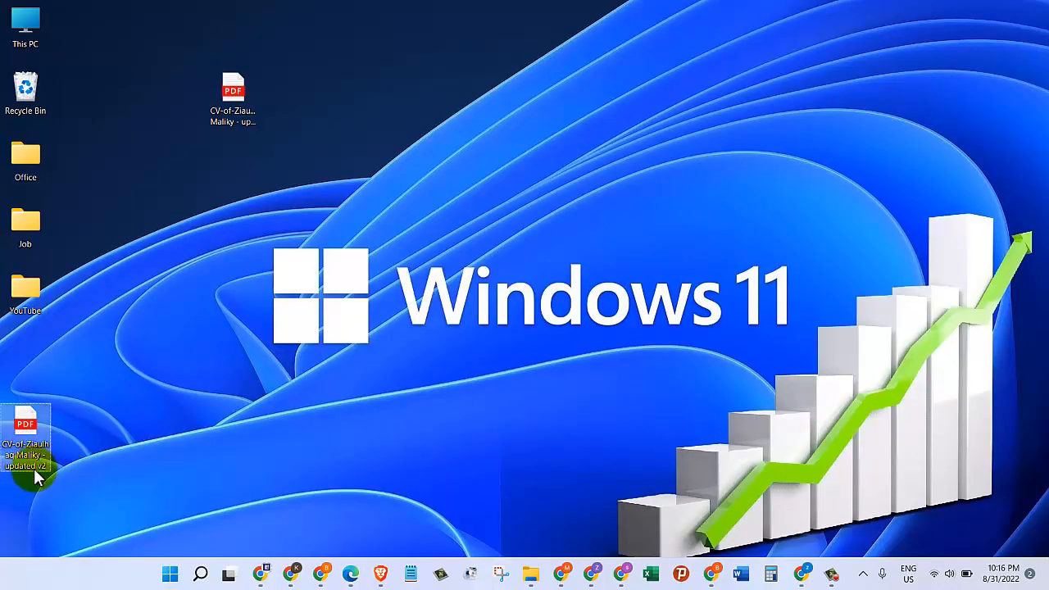
{"action": "mouse_move", "coordinate": [30, 432]}
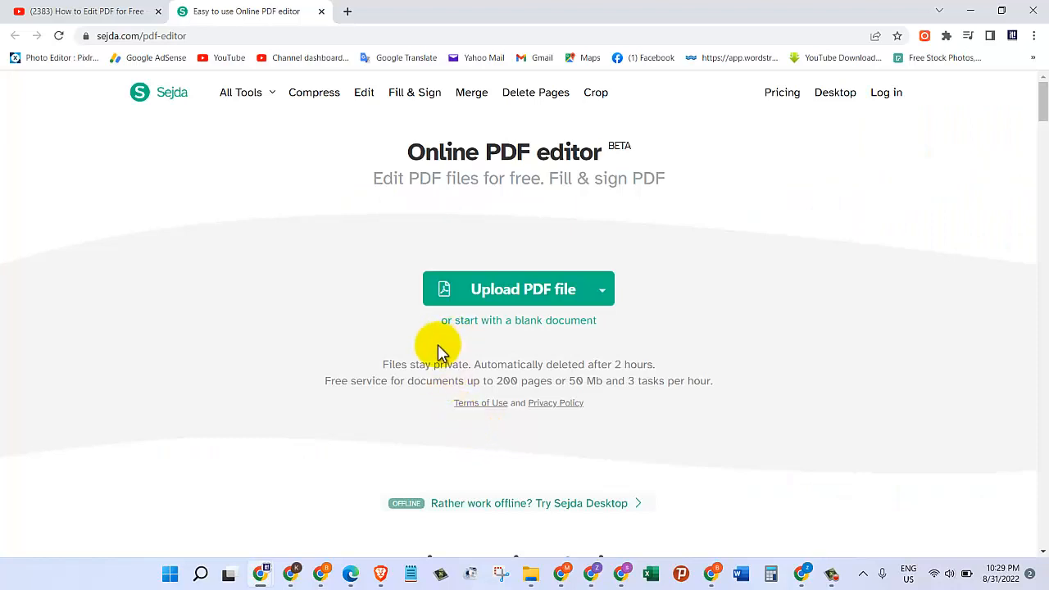
{"action": "mouse_move", "coordinate": [423, 352]}
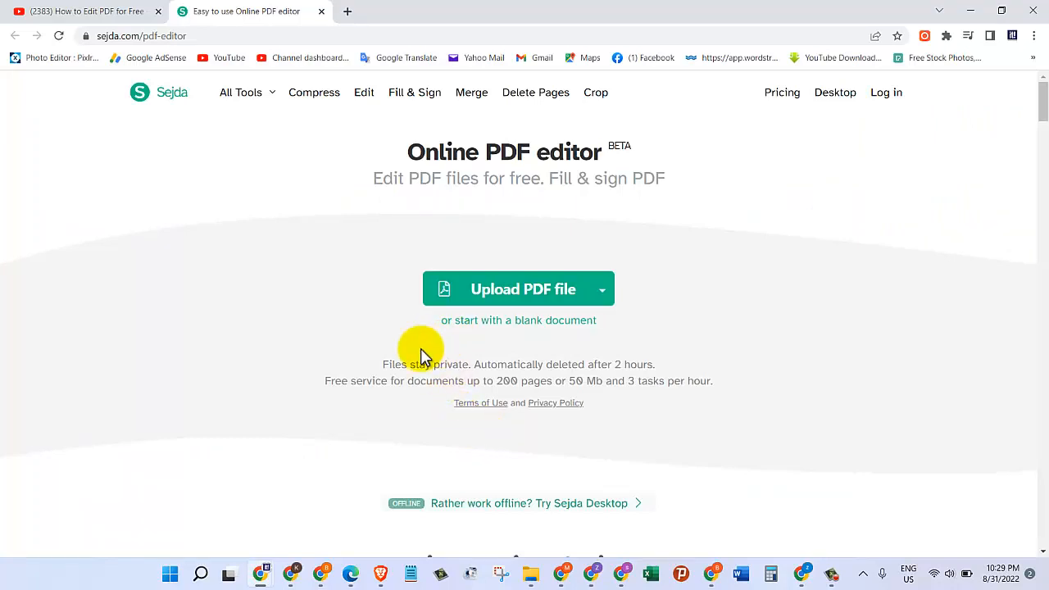
{"action": "mouse_move", "coordinate": [532, 295]}
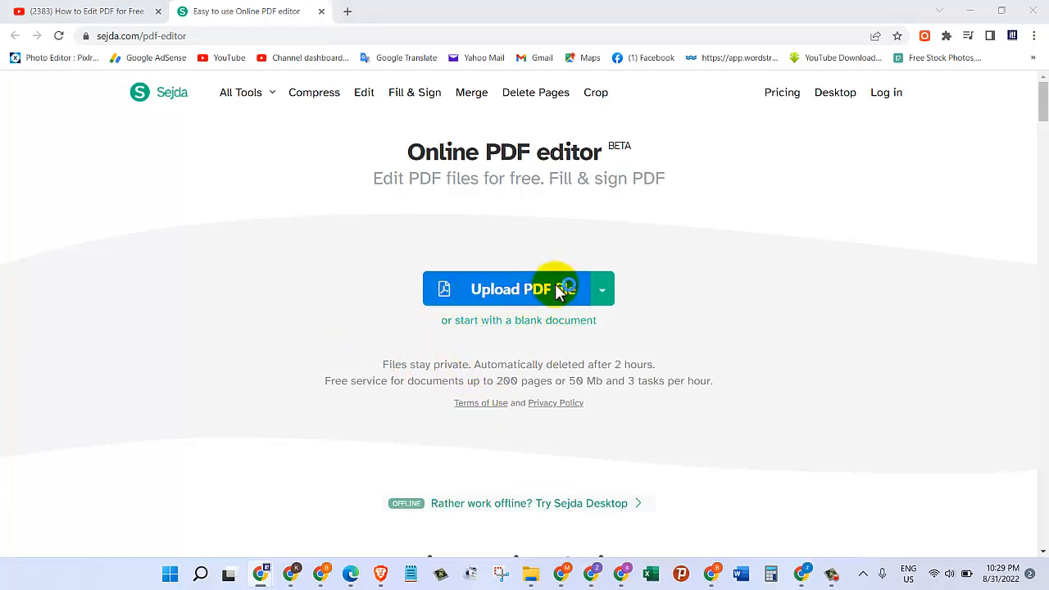
Upload the updated CV PDF from the Desktop into Sejda's online editor
{"action": "left_click", "coordinate": [510, 288]}
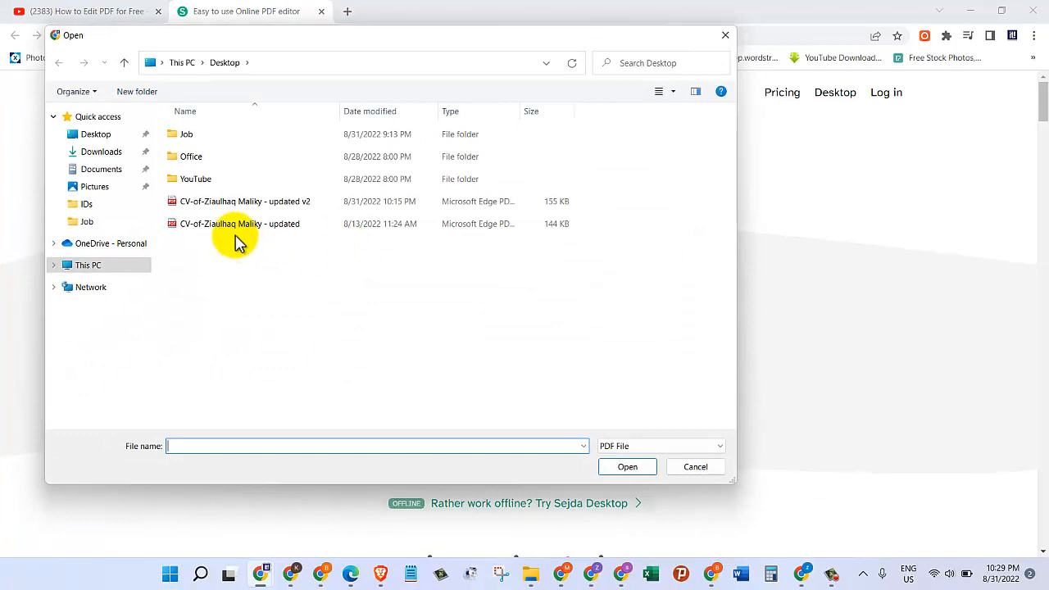
{"action": "left_click", "coordinate": [239, 223]}
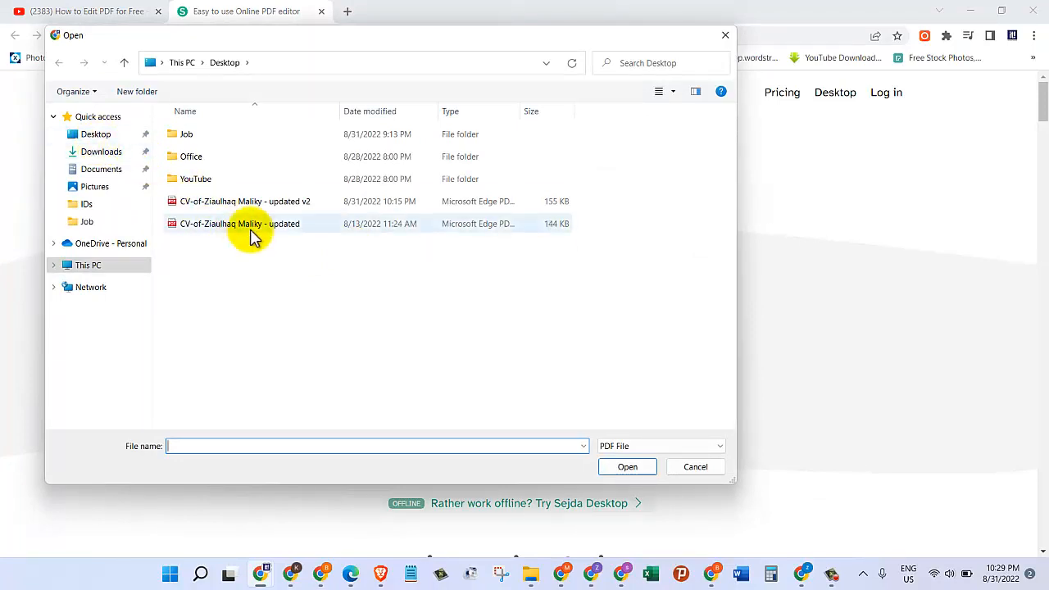
{"action": "left_click", "coordinate": [695, 466]}
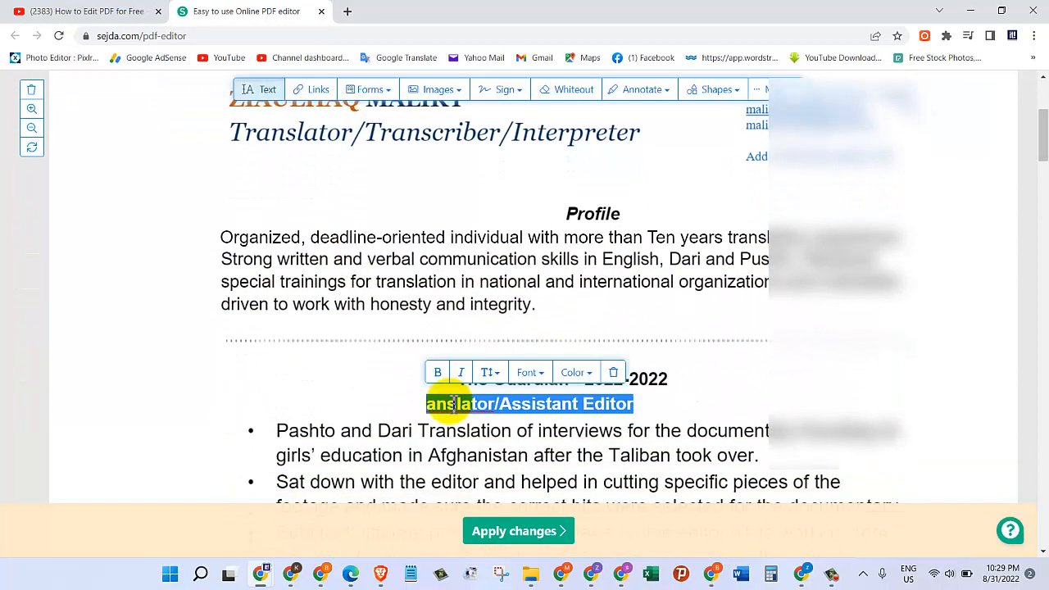
Change the job title under The Guardian to 'Translator', italic, with a larger font size
{"action": "type", "text": "Translator"}
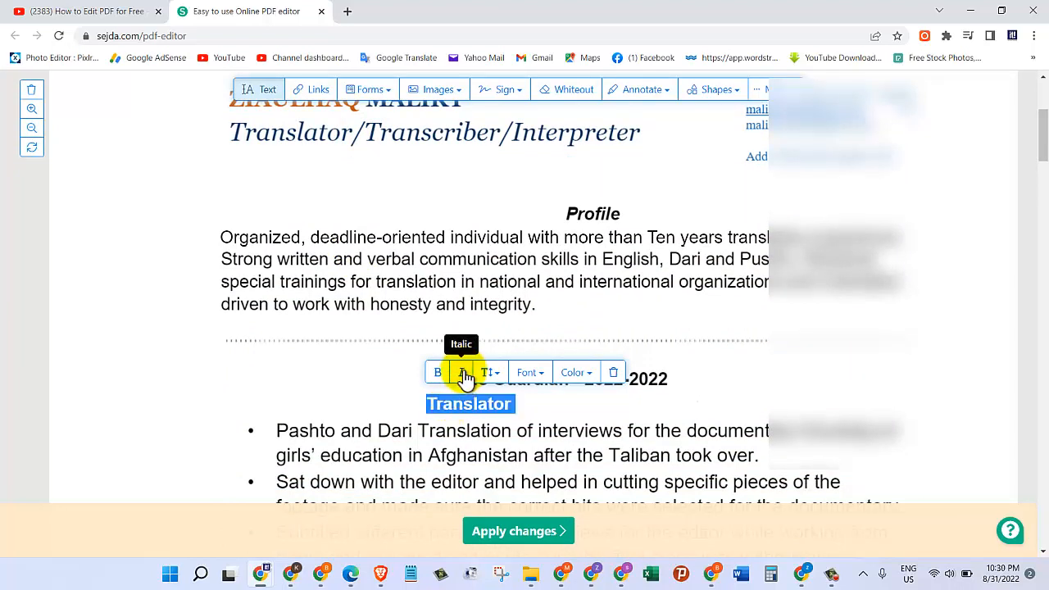
{"action": "left_click", "coordinate": [461, 372]}
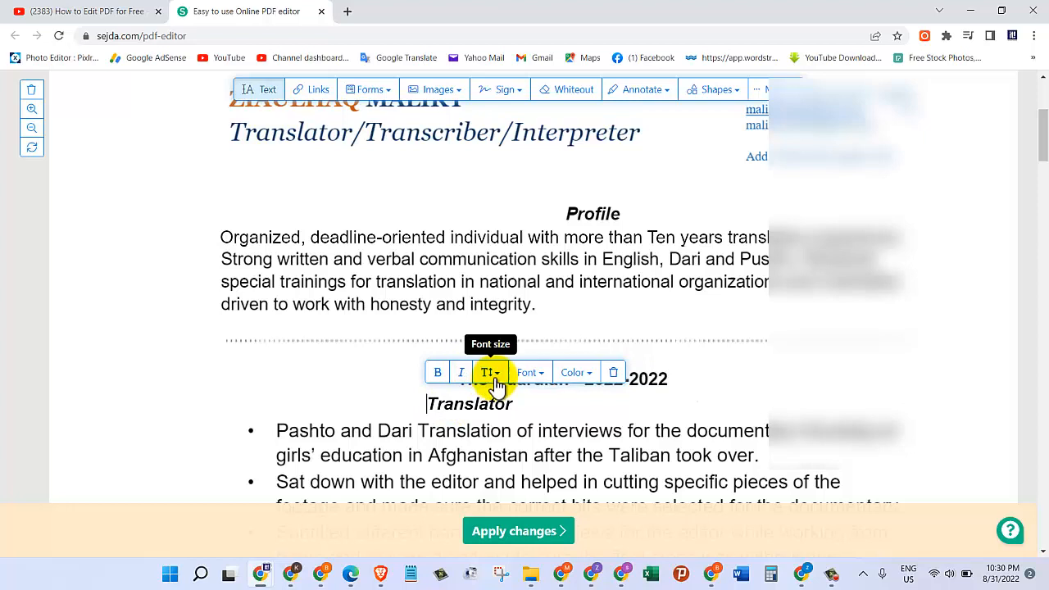
{"action": "left_click", "coordinate": [489, 372]}
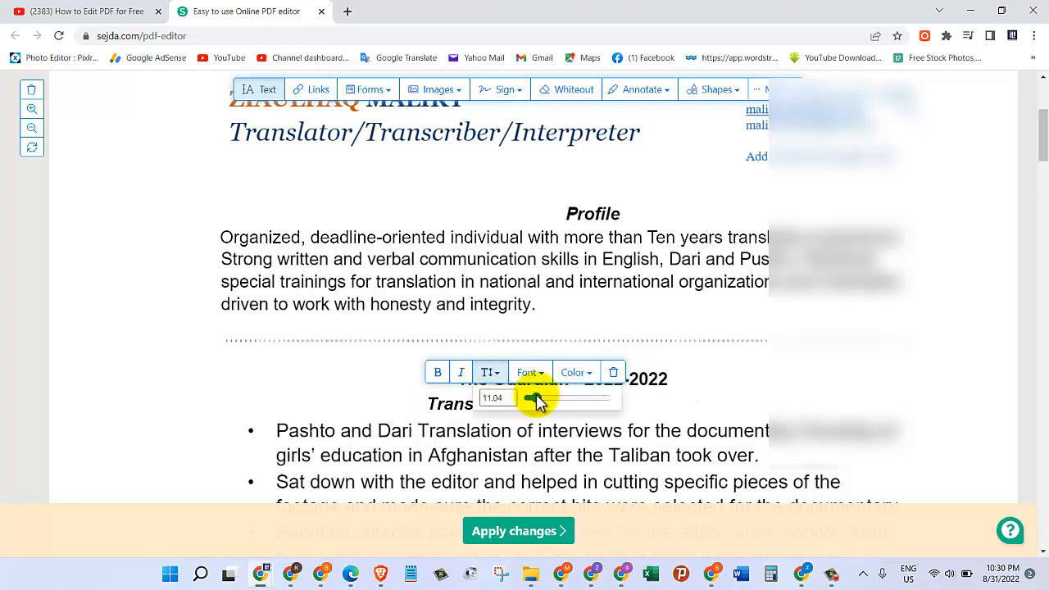
{"action": "left_click_drag", "start_coordinate": [528, 399], "coordinate": [551, 399]}
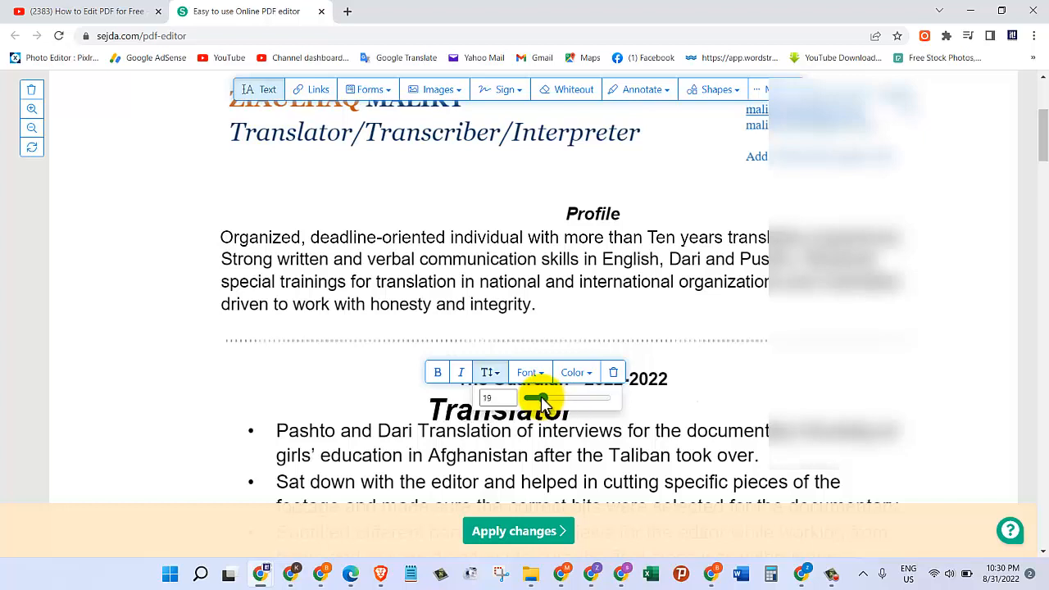
Colour the Translator text blue from the palette
{"action": "left_click", "coordinate": [575, 370]}
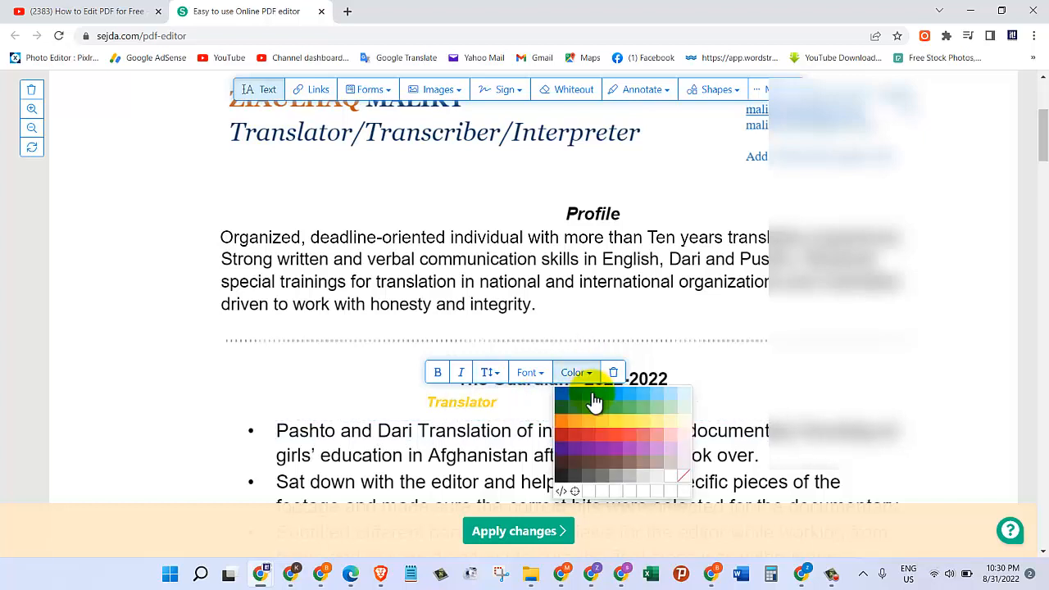
{"action": "left_click", "coordinate": [593, 401]}
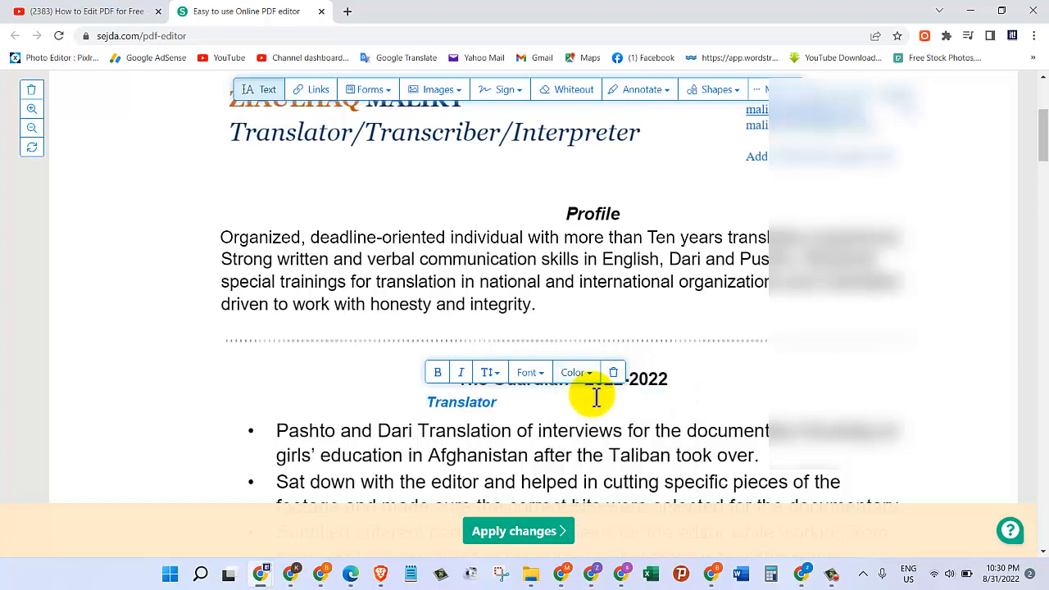
{"action": "left_click", "coordinate": [502, 88]}
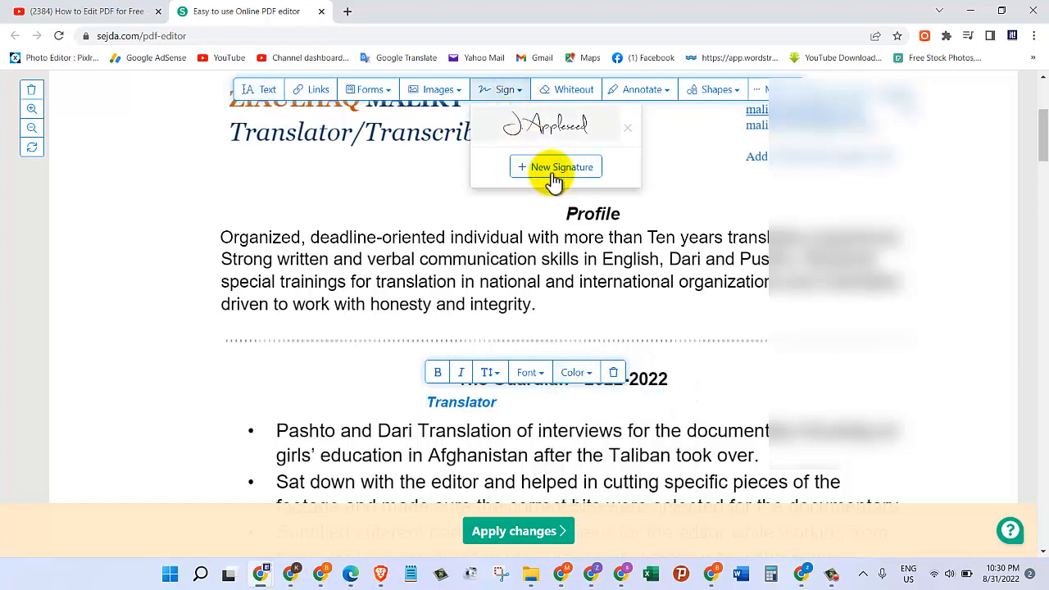
{"action": "left_click", "coordinate": [556, 167]}
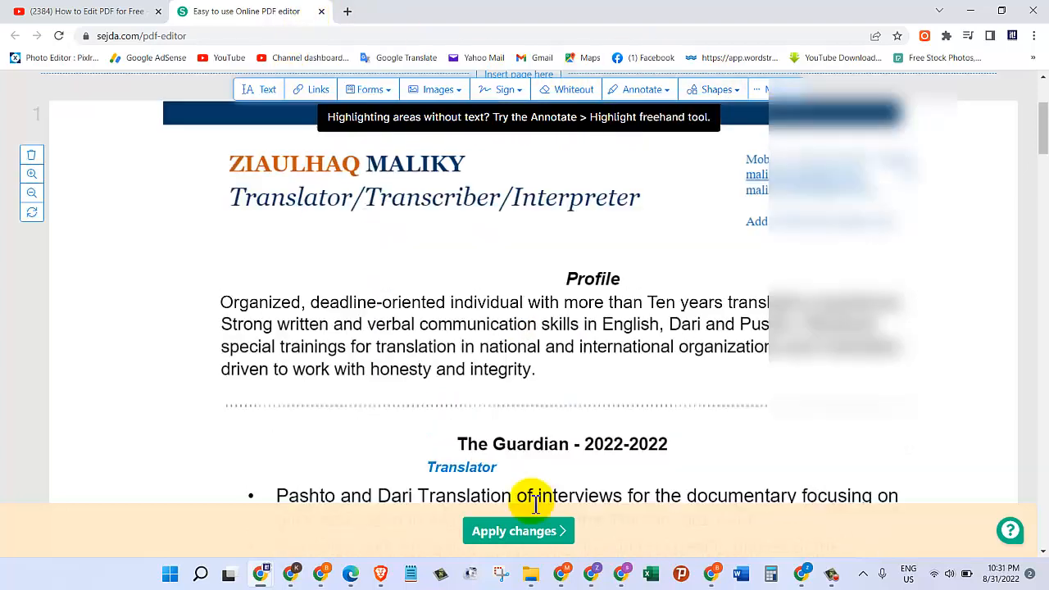
{"action": "left_click", "coordinate": [518, 531]}
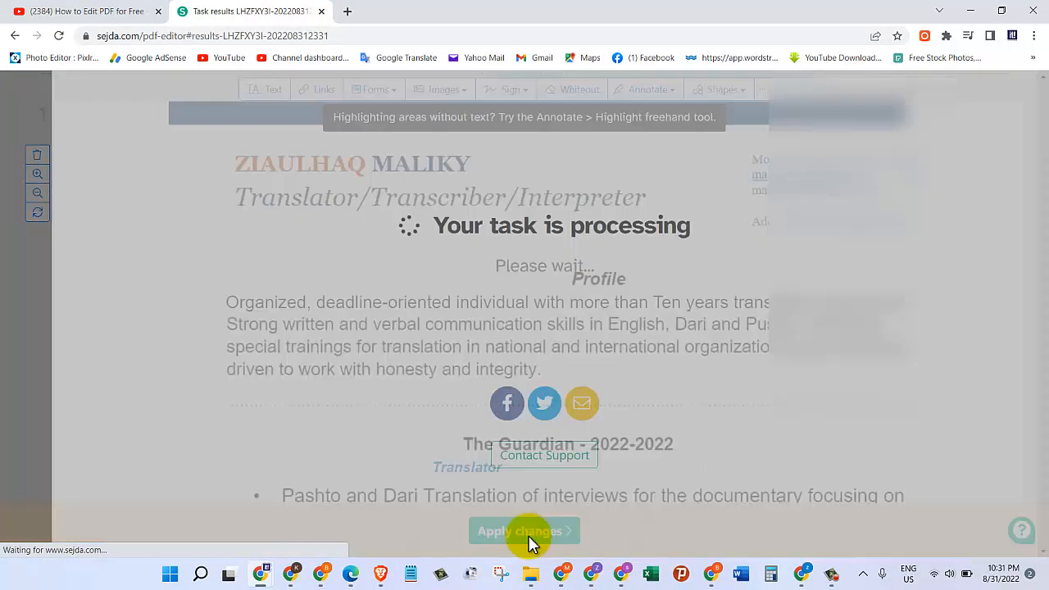
{"action": "left_click", "coordinate": [525, 531]}
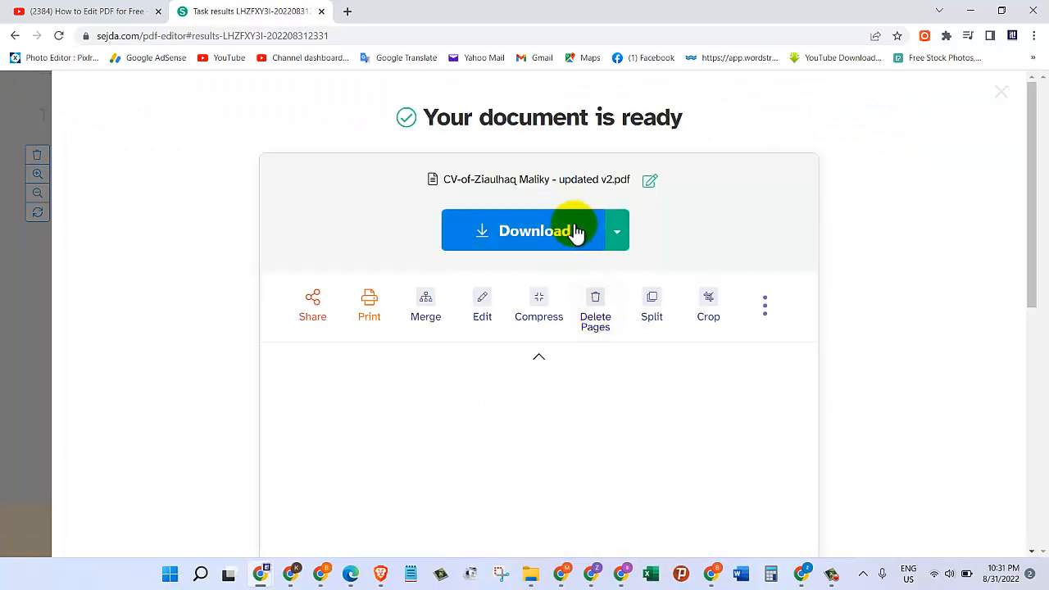
{"action": "left_click", "coordinate": [528, 230]}
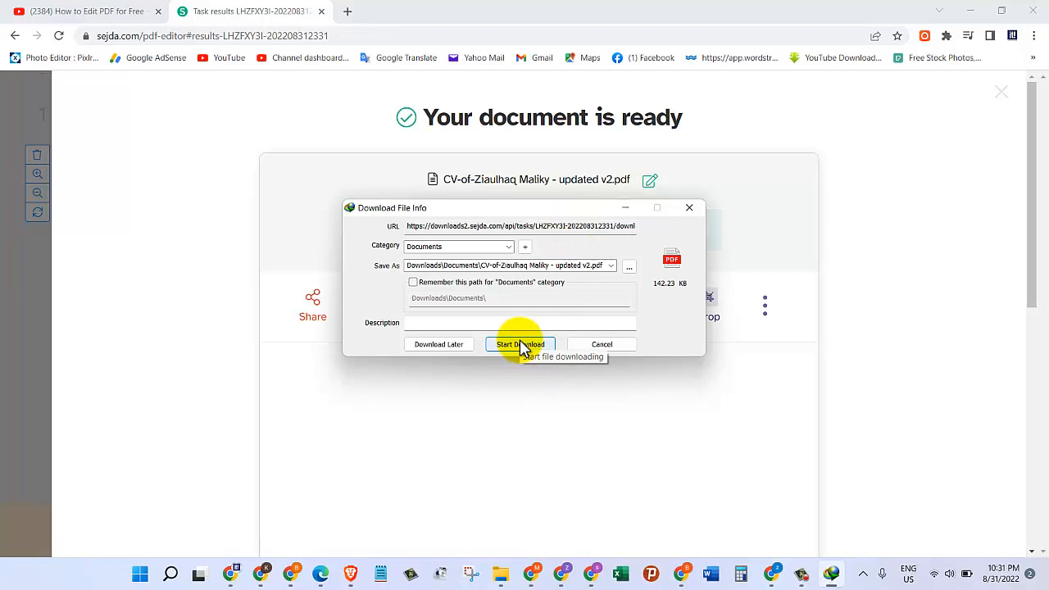
{"action": "left_click", "coordinate": [520, 344]}
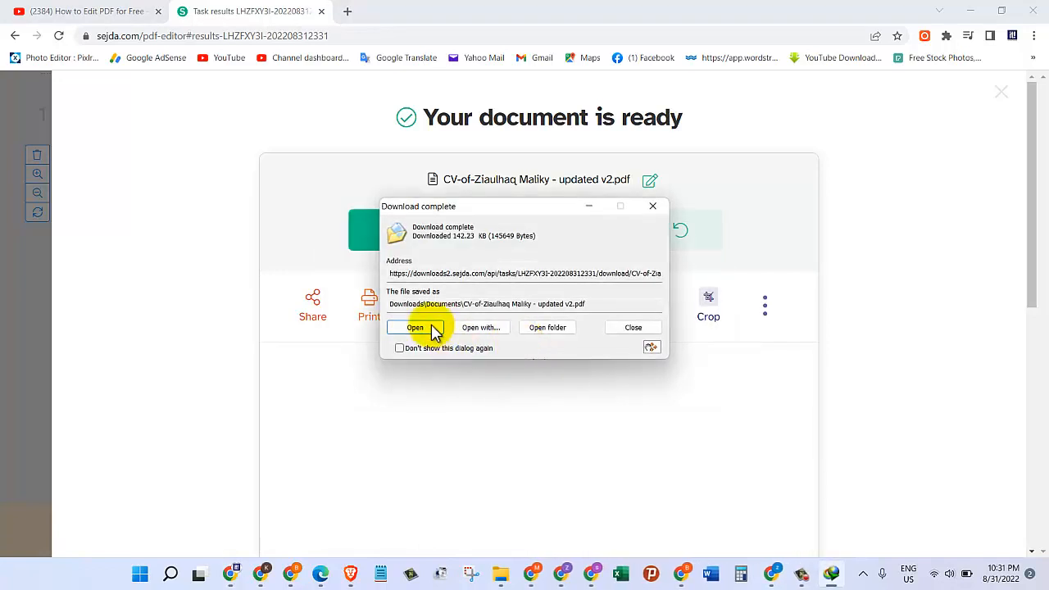
{"action": "left_click", "coordinate": [413, 328]}
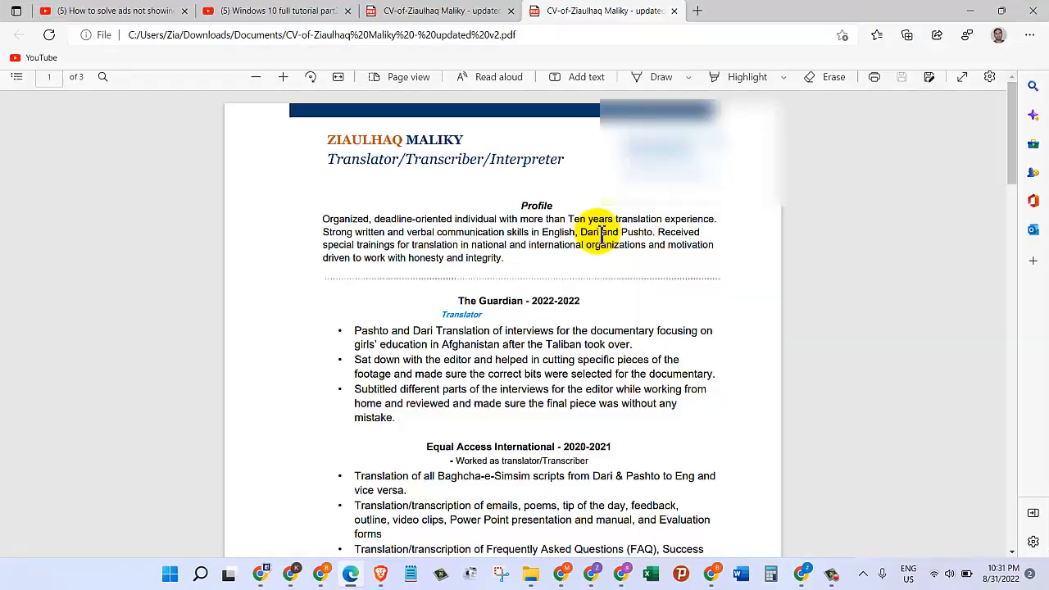
{"action": "scroll", "scroll_direction": "down", "scroll_amount": 3}
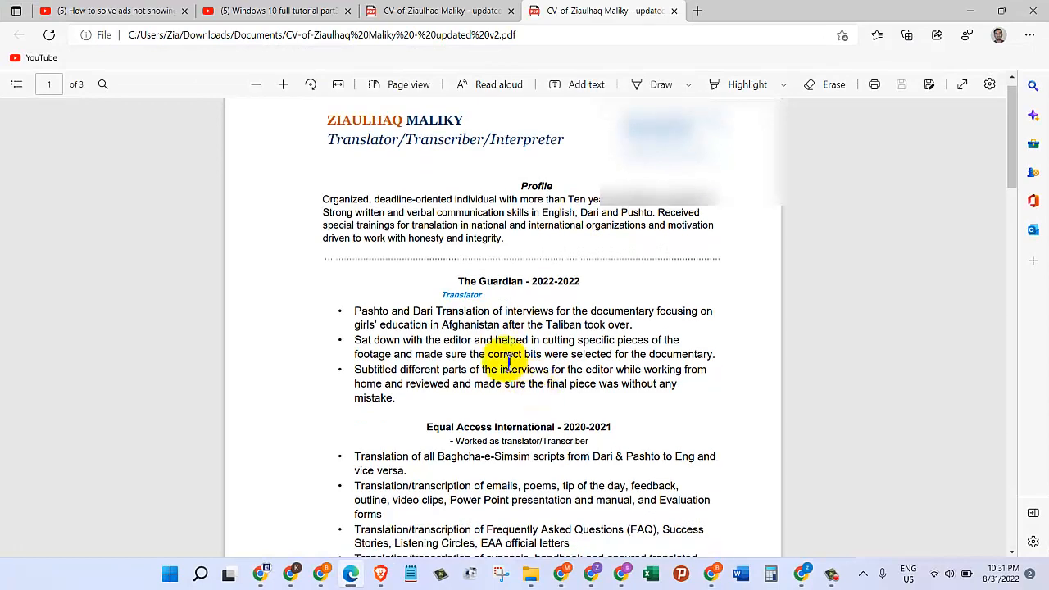
{"action": "double_click", "coordinate": [462, 295]}
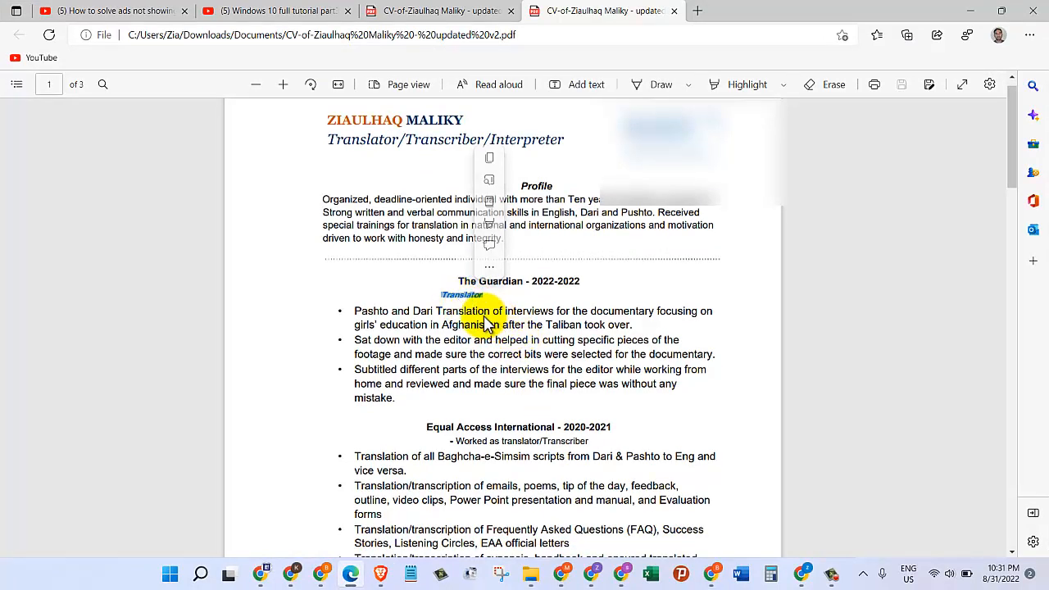
{"action": "left_click", "coordinate": [633, 369]}
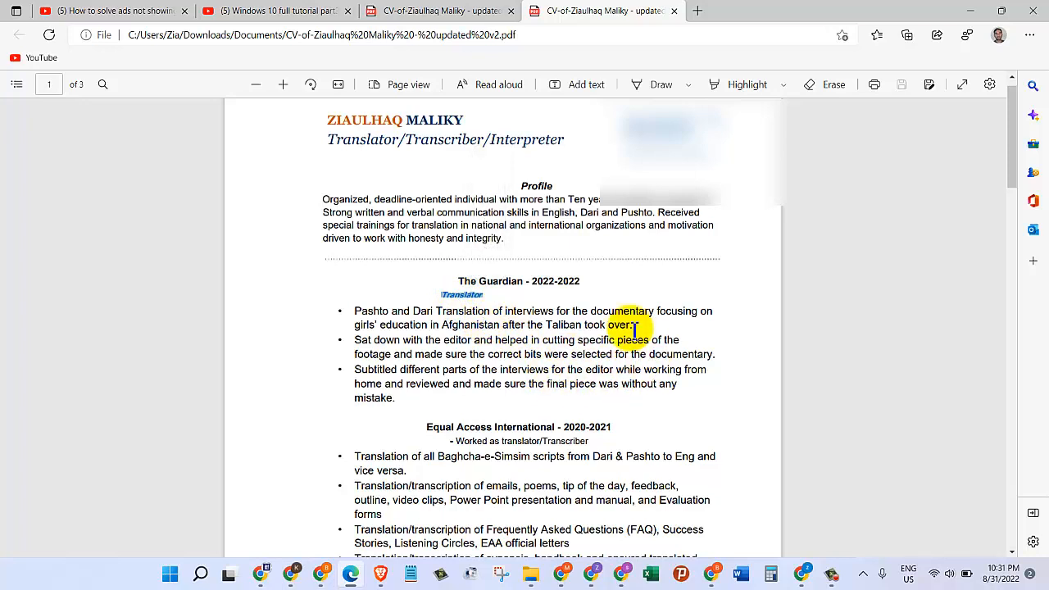
{"action": "mouse_move", "coordinate": [561, 246]}
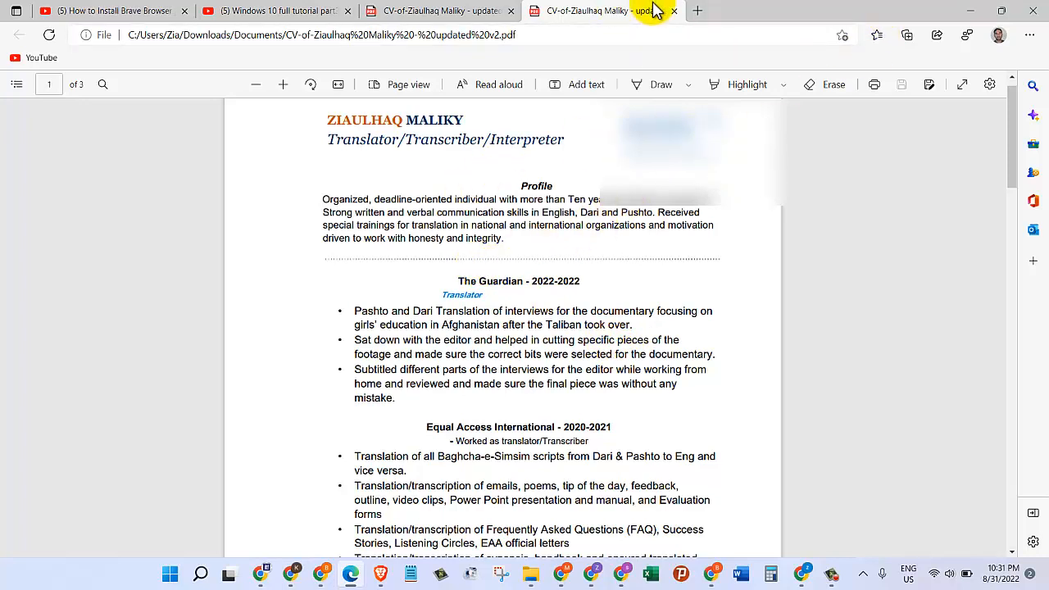
{"action": "mouse_move", "coordinate": [668, 9]}
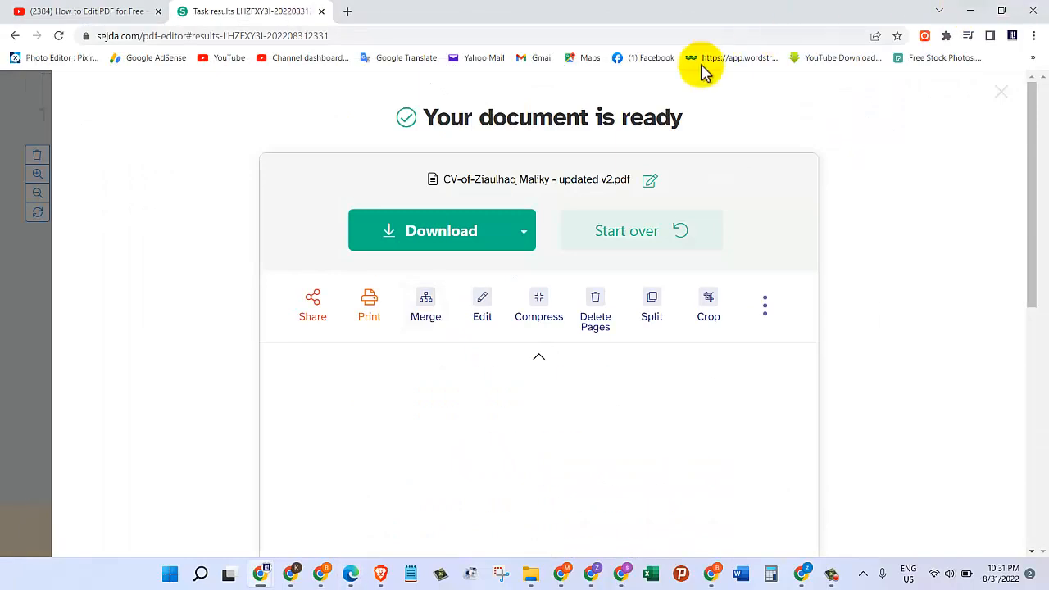
Switch back to the Sejda tab showing 'Your document is ready'
{"action": "left_click", "coordinate": [831, 576]}
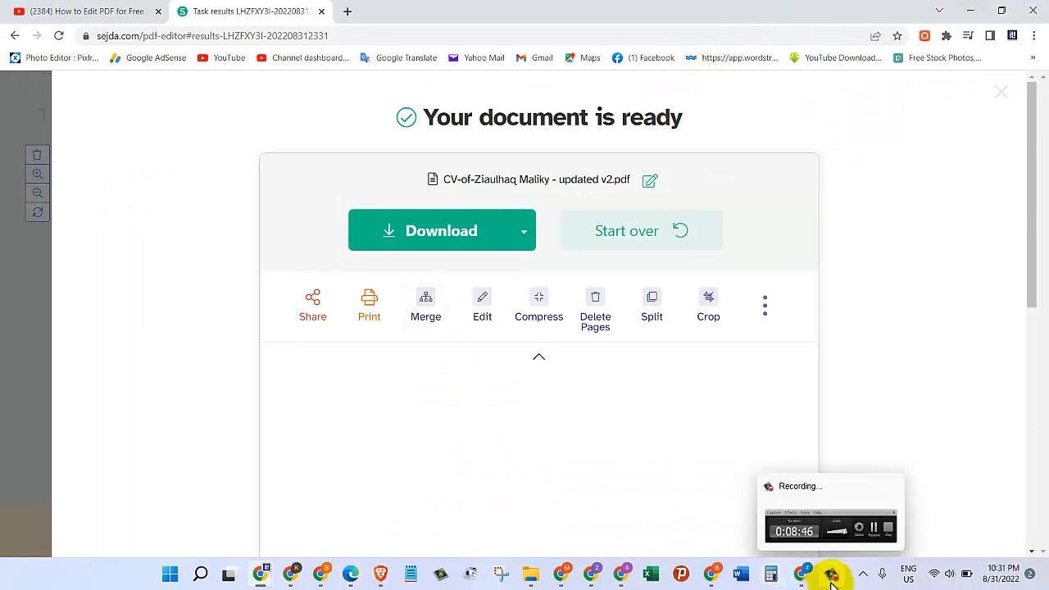